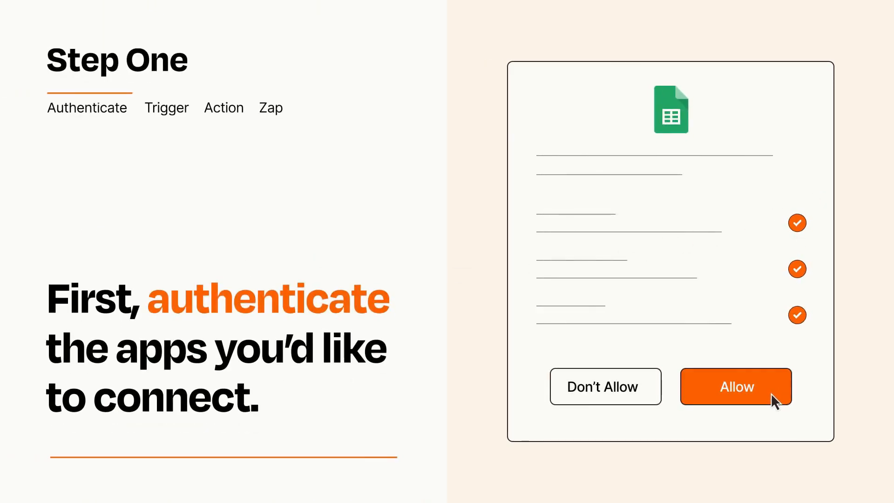
Step: Allow access for Google Sheets and the second app on their authorisation prompts
click(736, 387)
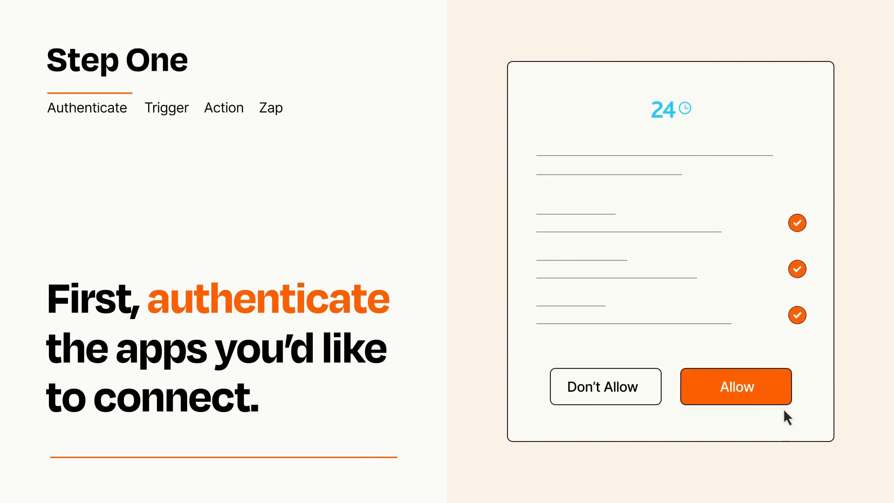
click(735, 386)
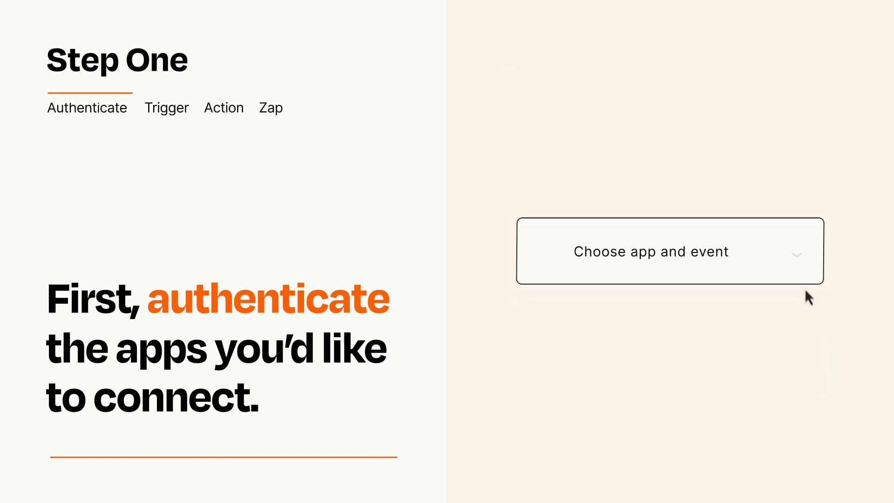
Step: Choose New Spreadsheet Row as the trigger event and continue to the action step
click(669, 251)
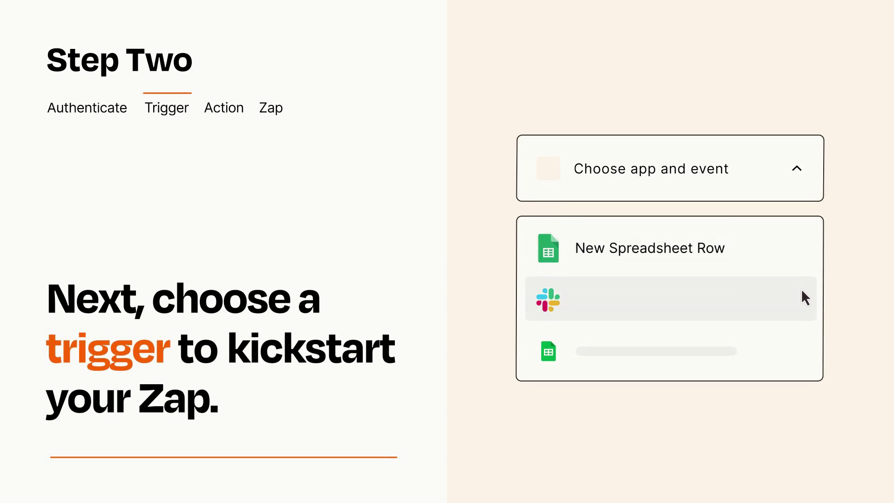
mouse_move(804, 354)
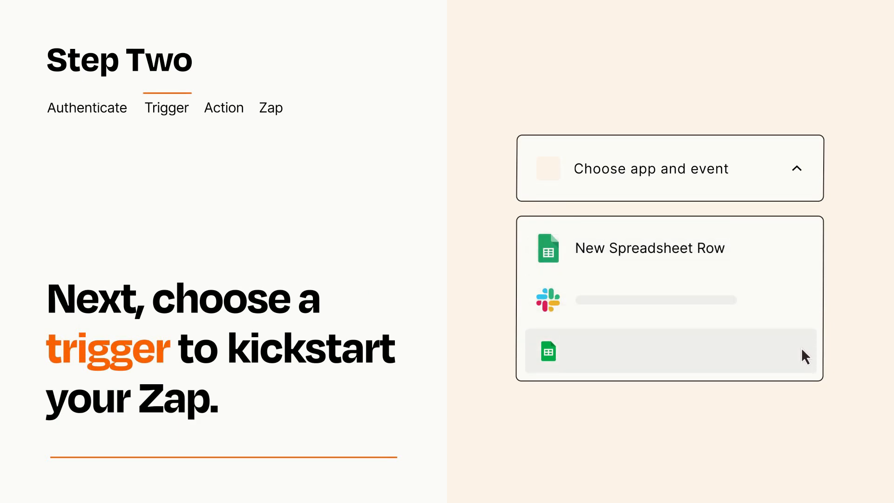
mouse_move(804, 253)
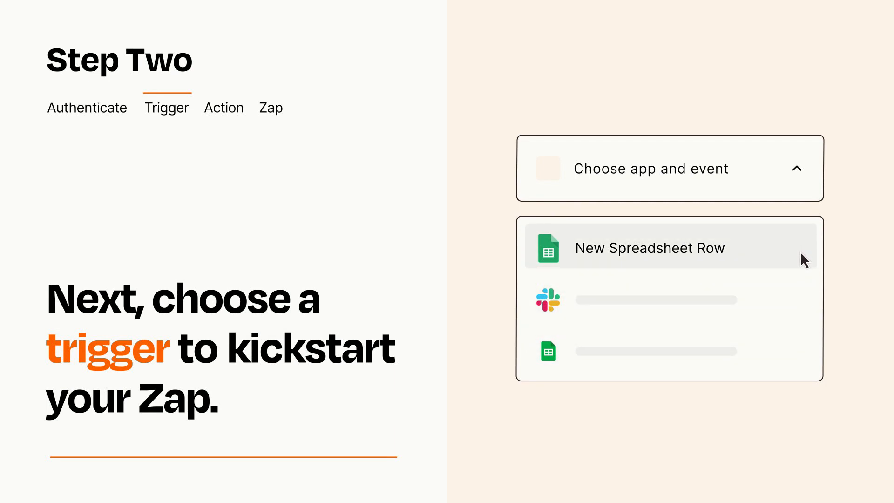
click(649, 247)
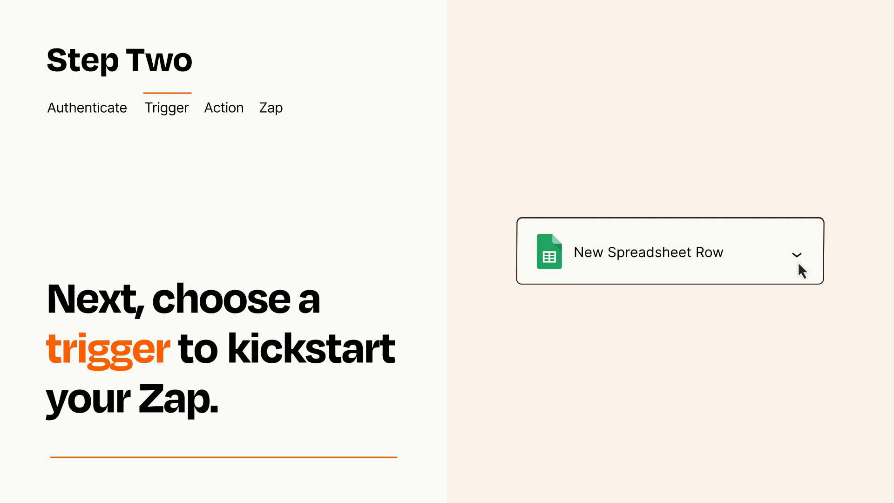
mouse_move(809, 265)
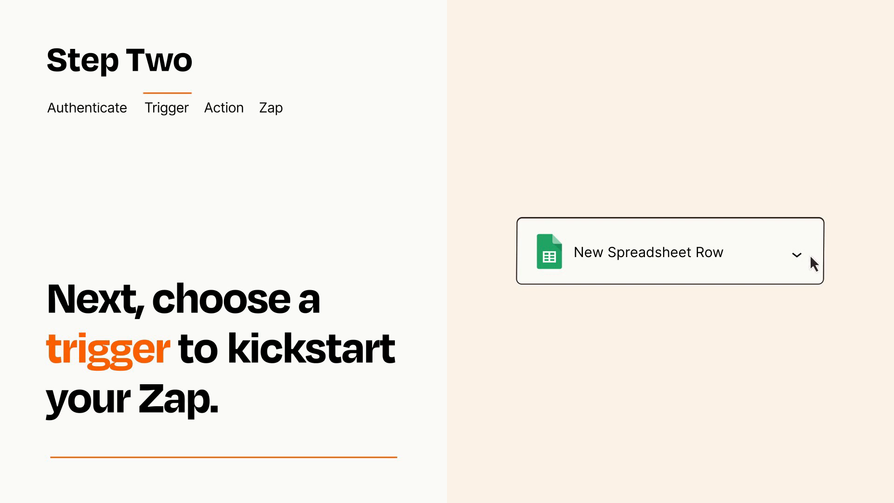
mouse_move(809, 257)
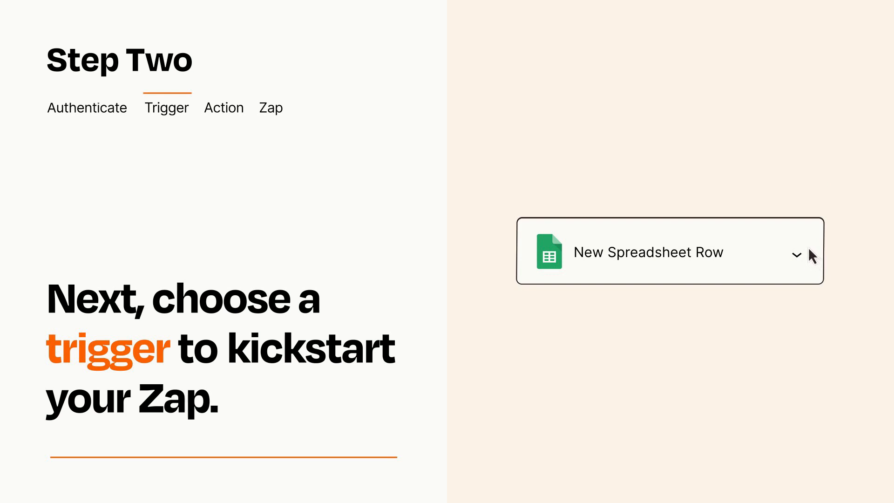
click(225, 107)
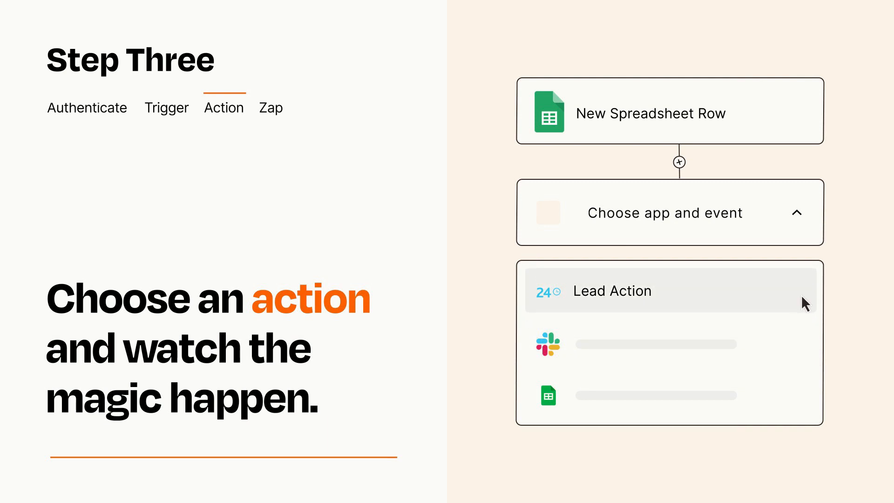
Step: Choose Lead Action as the action and confirm the Item and Details field mapping
click(612, 290)
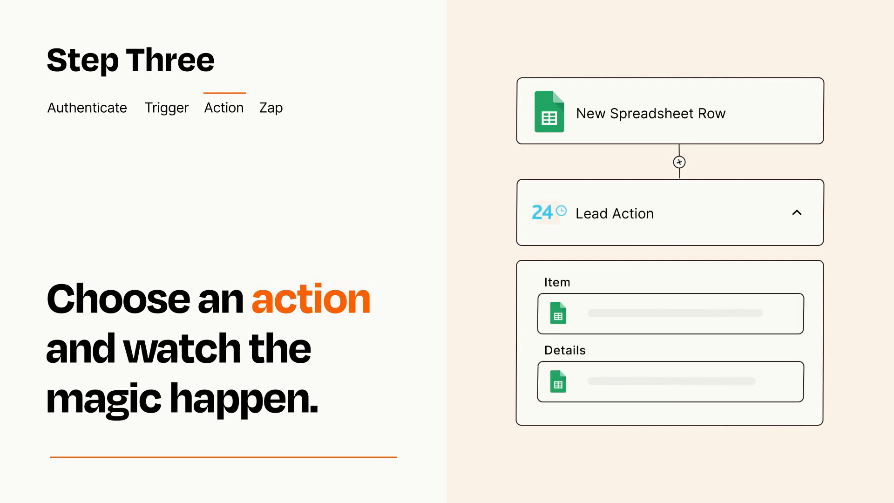
click(797, 212)
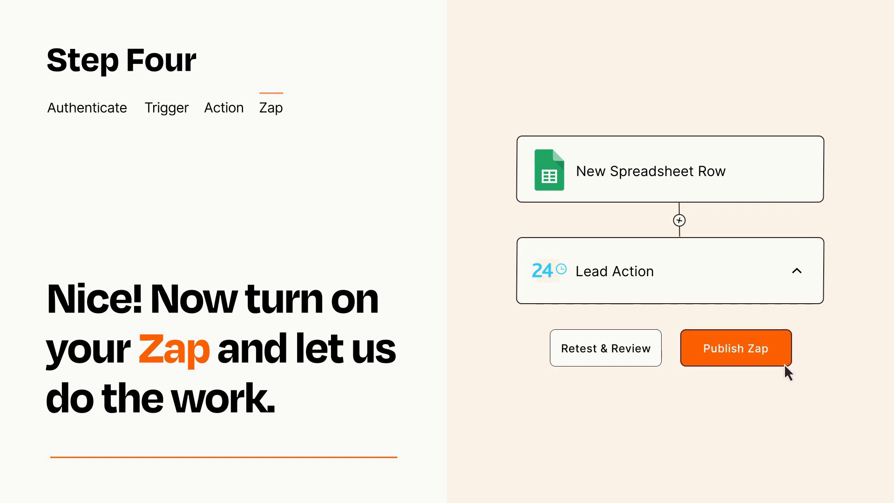
Step: Publish the finished New Spreadsheet Row to Lead Action Zap
click(735, 347)
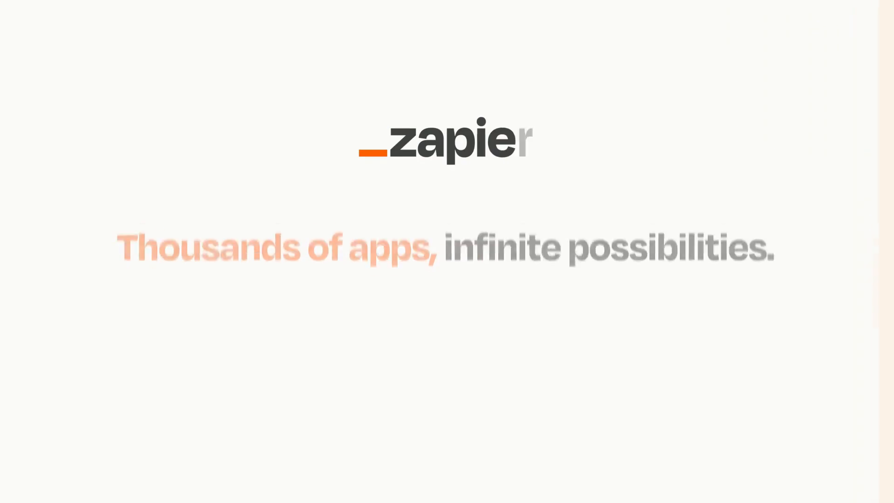